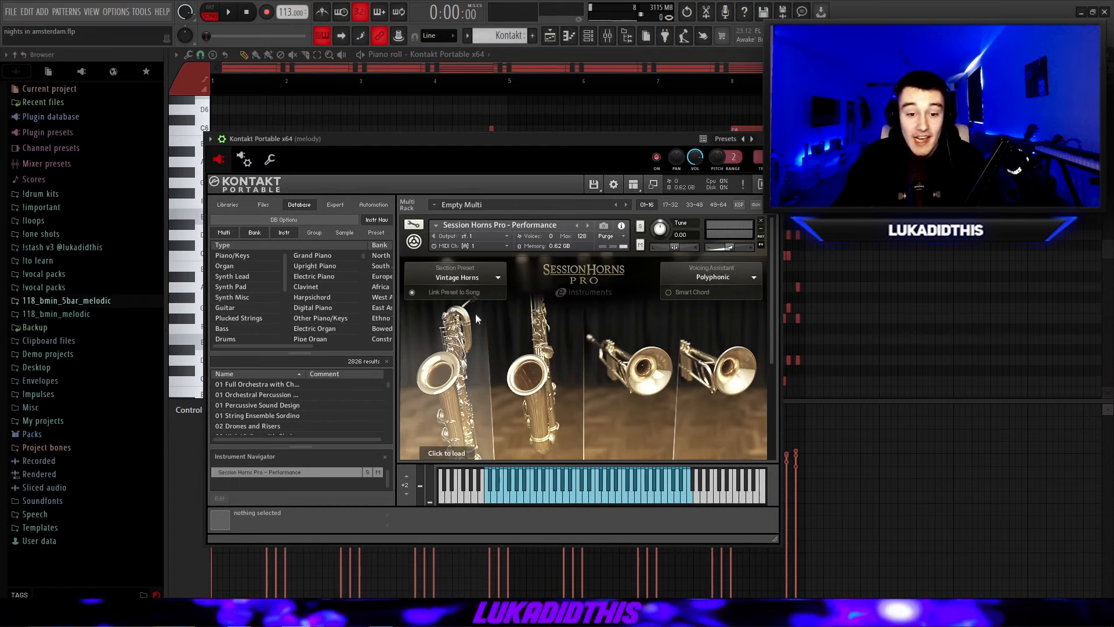
mouse_move(453, 292)
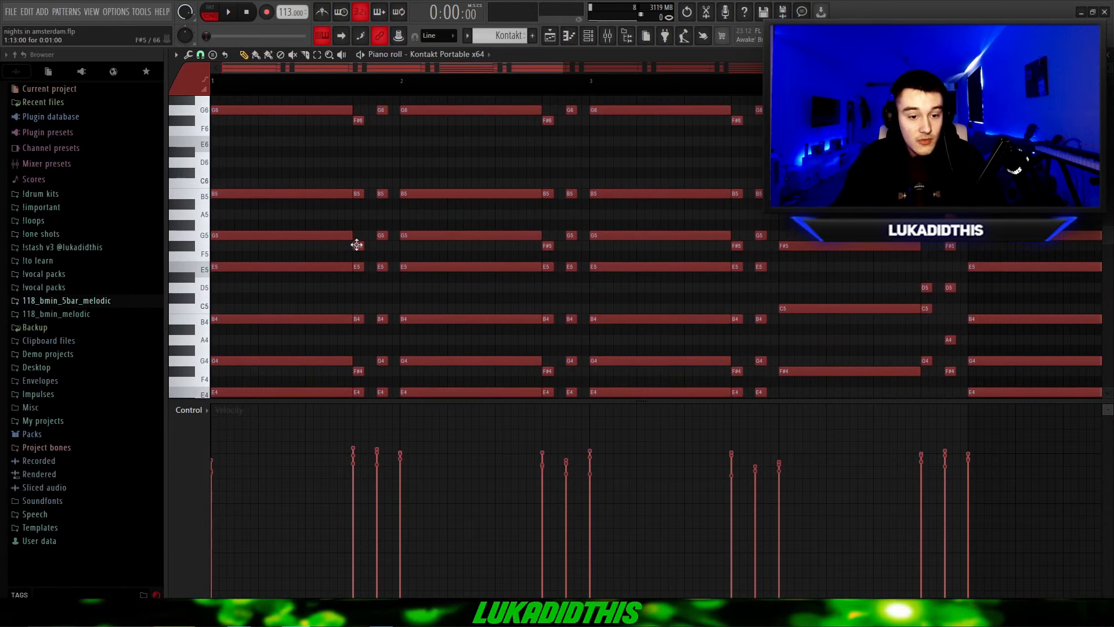
- Scroll the mixer to reach the melody insert's effect slots
scroll("down", 3)
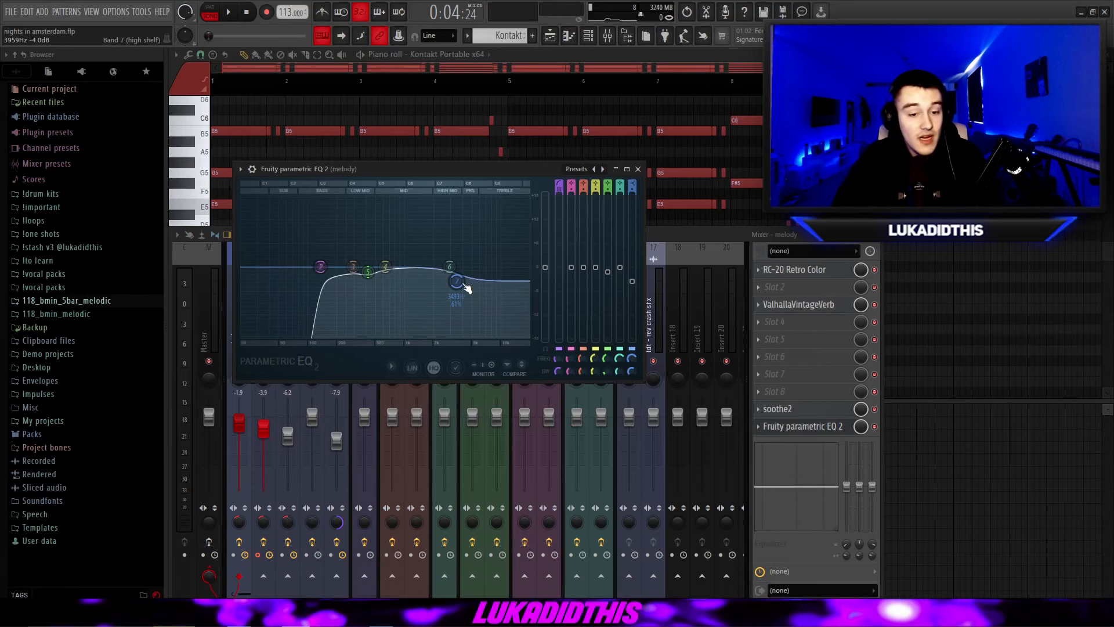
- Close the melody track's Fruity Parametric EQ 2 window
left_click(637, 169)
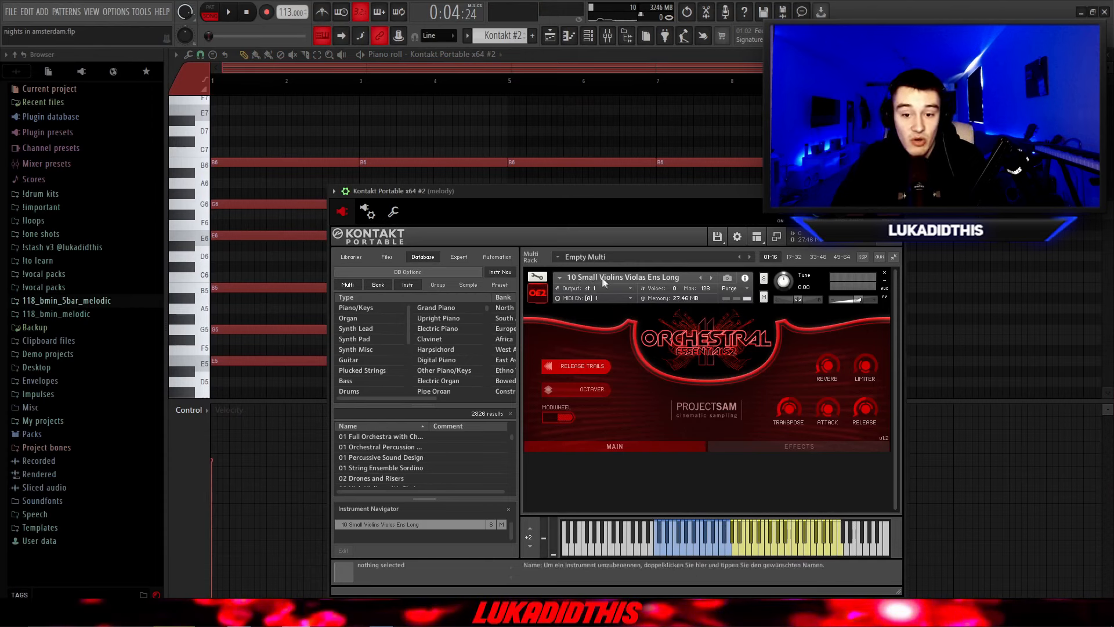
mouse_move(672, 284)
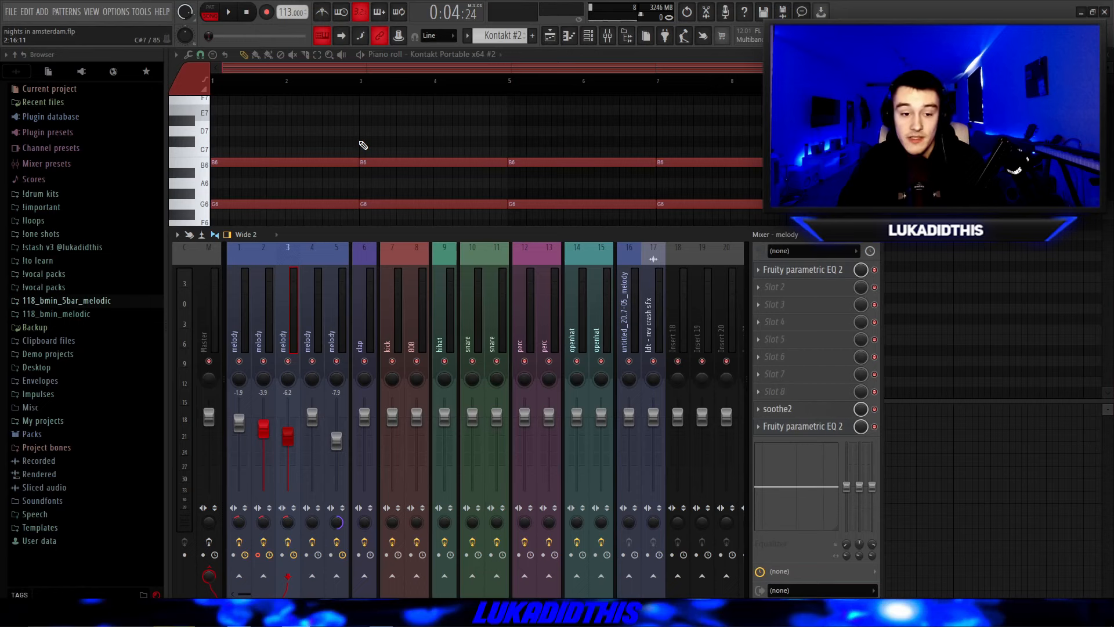
- Lower the violin track's first EQ dips near 200 Hz and 1.5 kHz
left_click(803, 269)
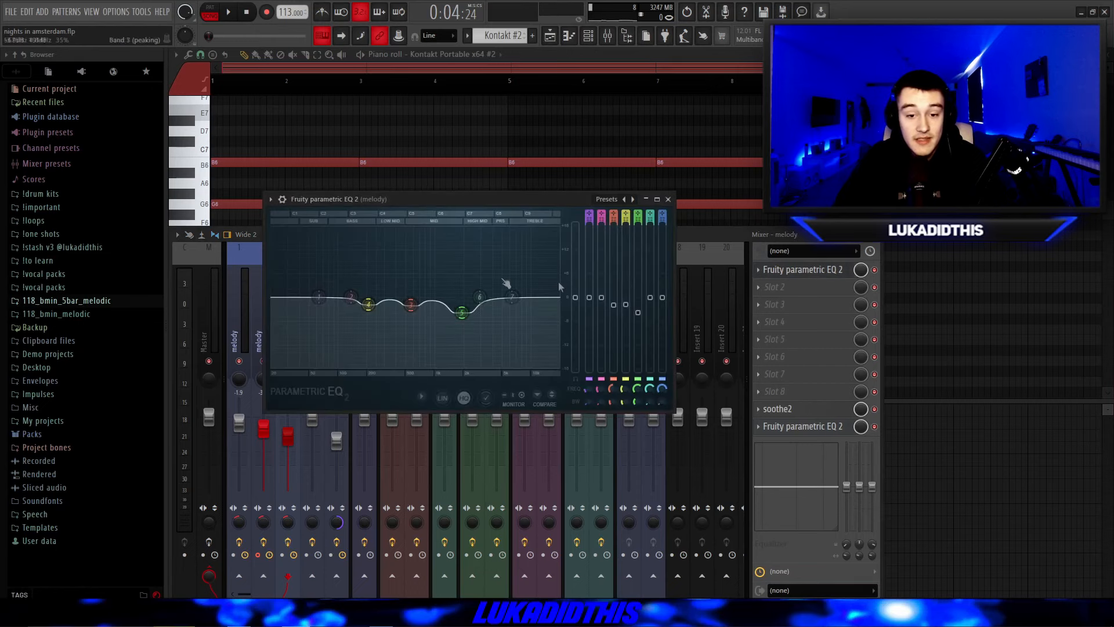
left_click_drag(367, 305, 369, 307)
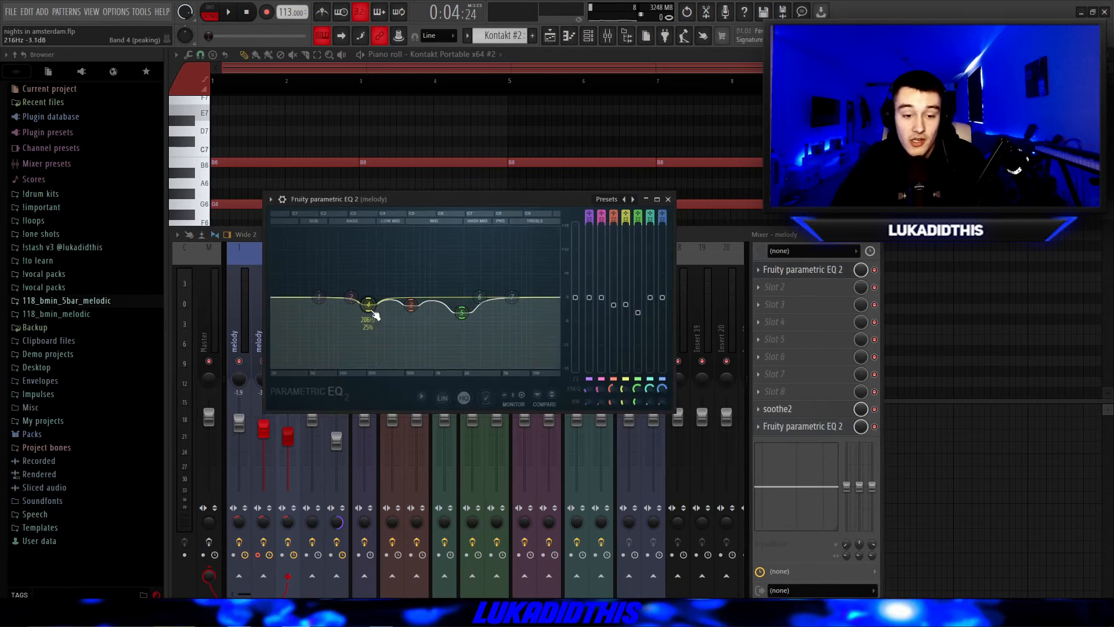
left_click_drag(462, 313, 461, 312)
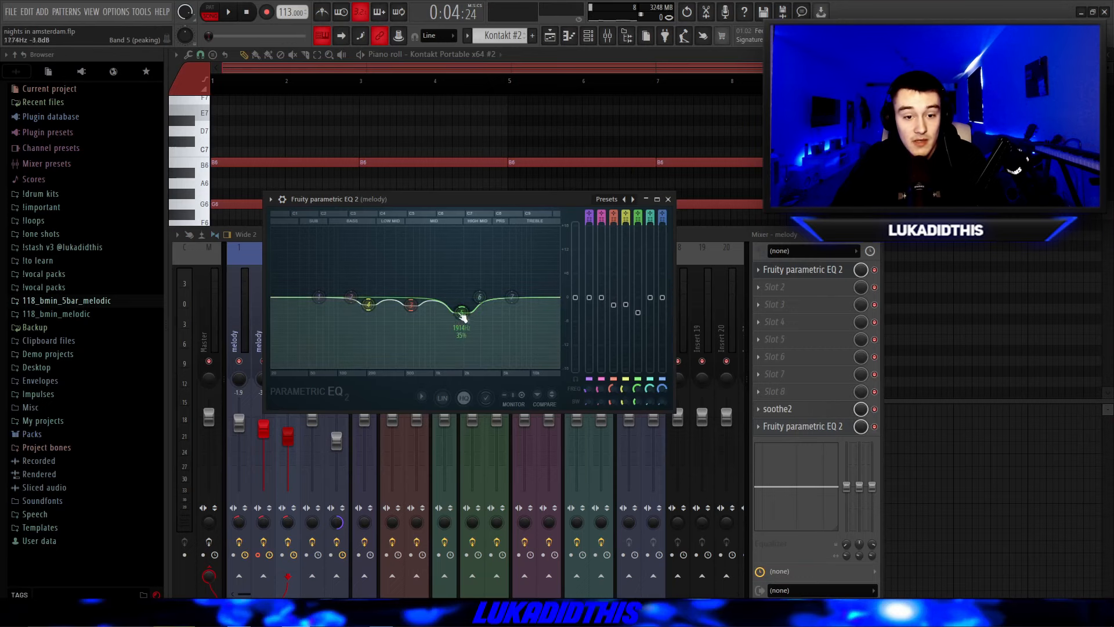
- Reshape the high-frequency dip band in the violin track's second EQ
left_click(777, 408)
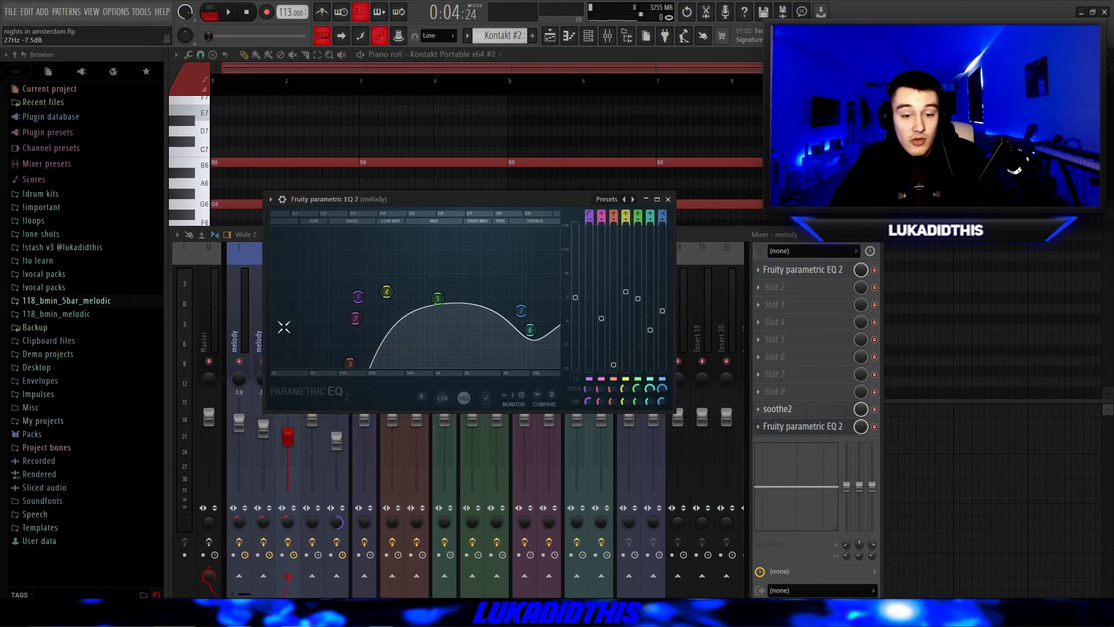
left_click_drag(529, 330, 529, 330)
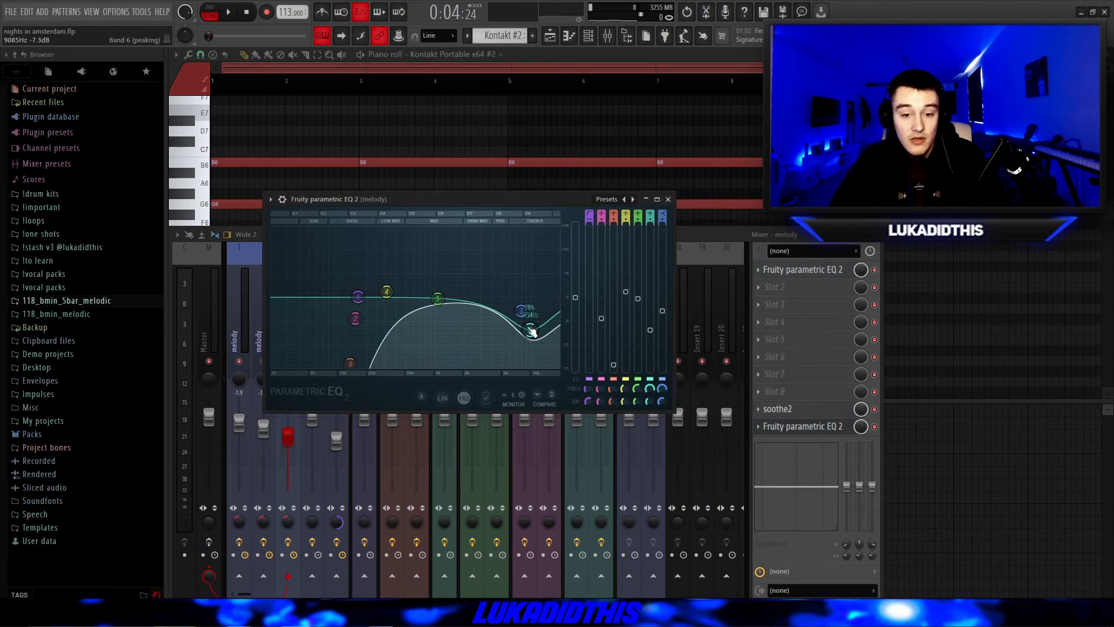
left_click(668, 199)
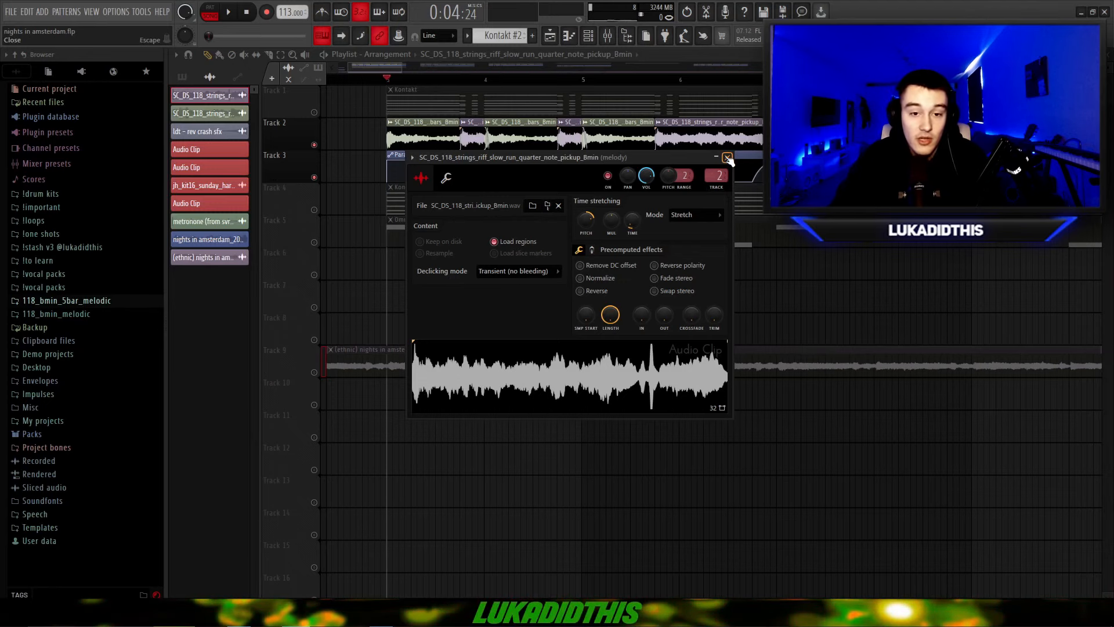
- Close the strings riff clip's channel settings window
left_click(726, 157)
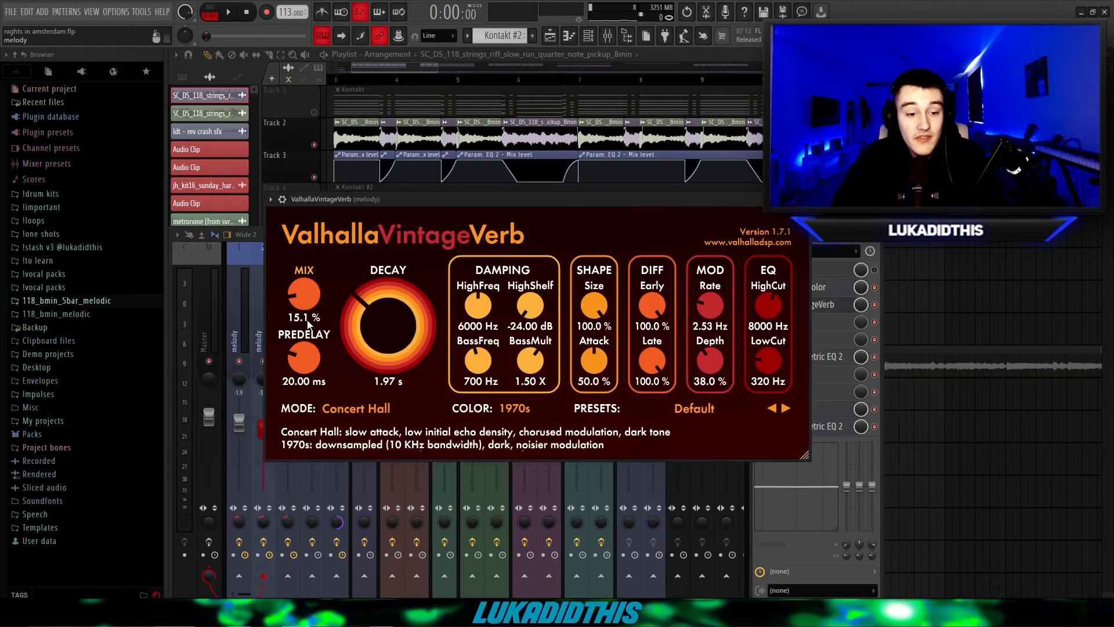
mouse_move(709, 367)
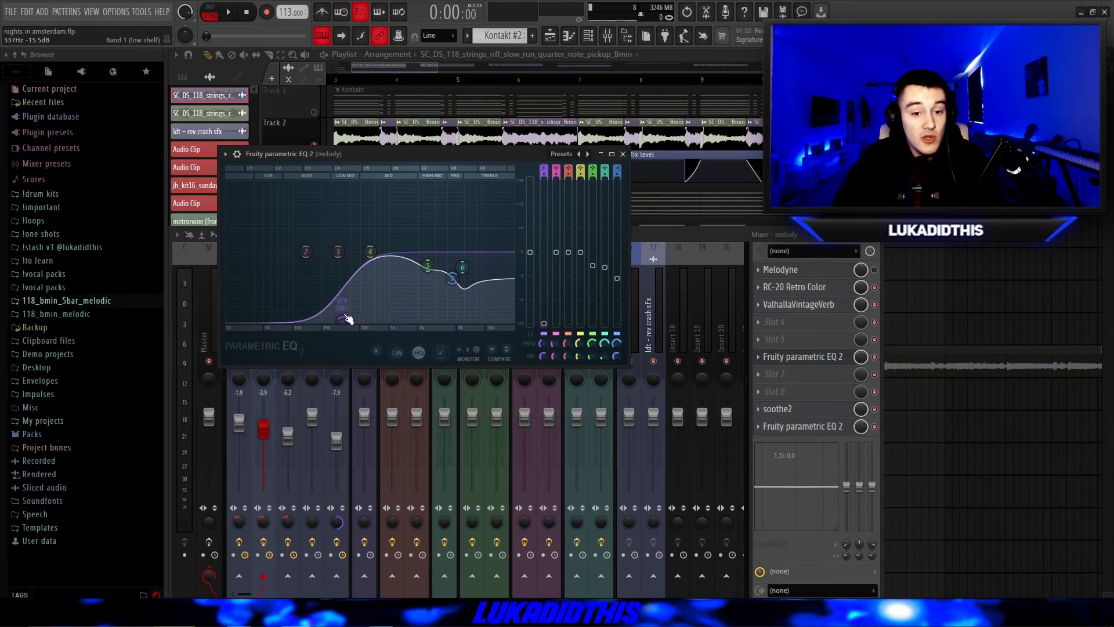
- Pull the low shelf down and raise the high-pass cutoff to about 830 Hz
left_click_drag(461, 267, 462, 277)
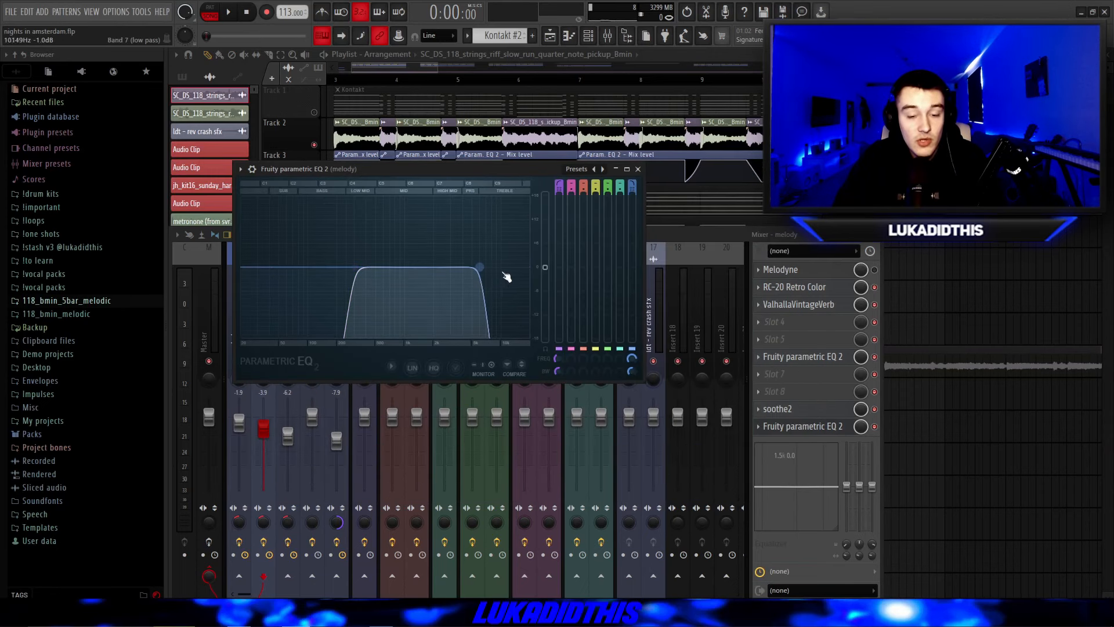
left_click_drag(480, 266, 353, 267)
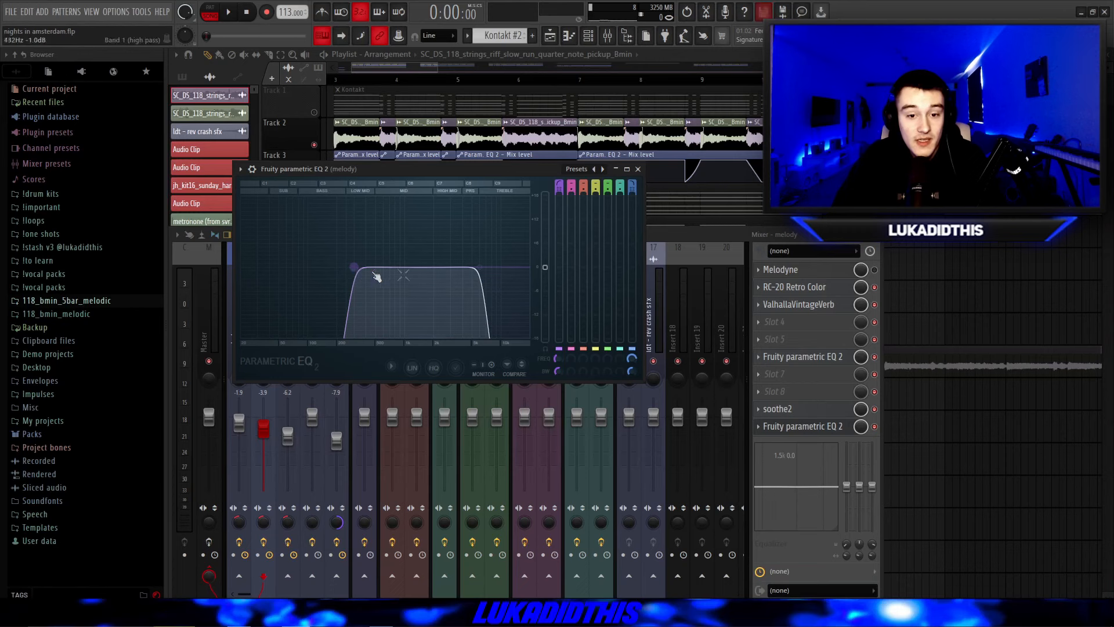
left_click(638, 169)
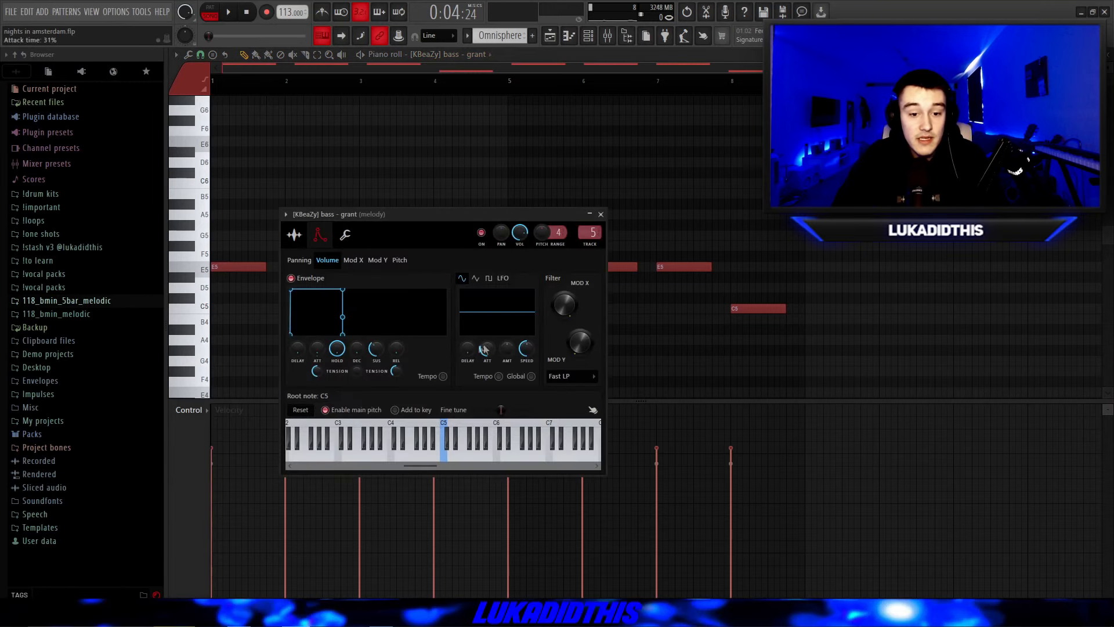
- Set the bass volume envelope attack to 31% and hold to 100%
left_click(294, 235)
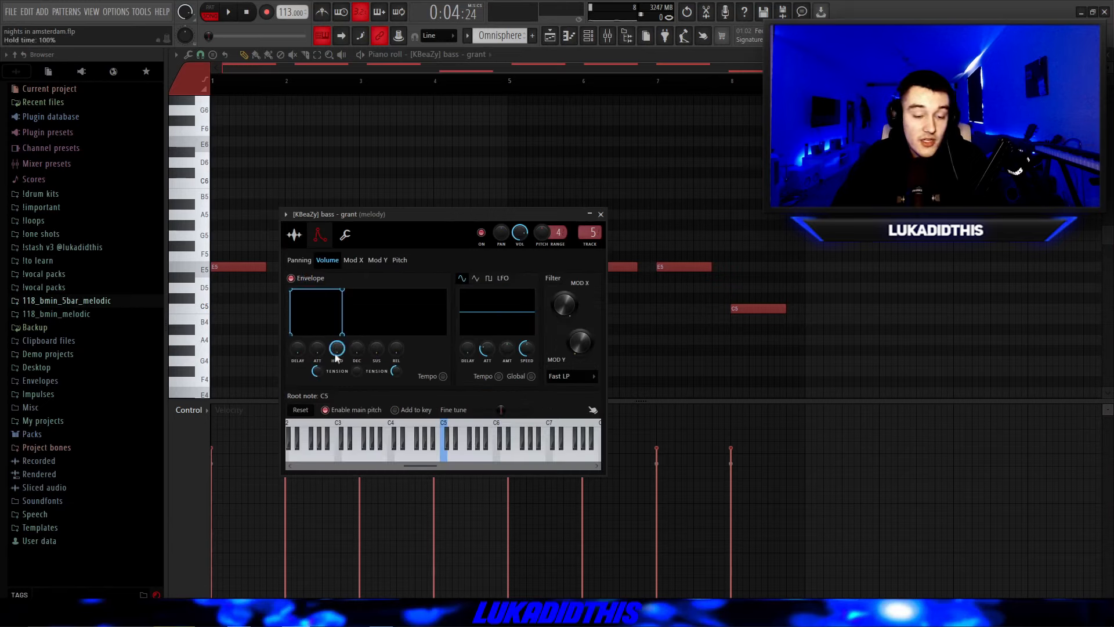
left_click(600, 214)
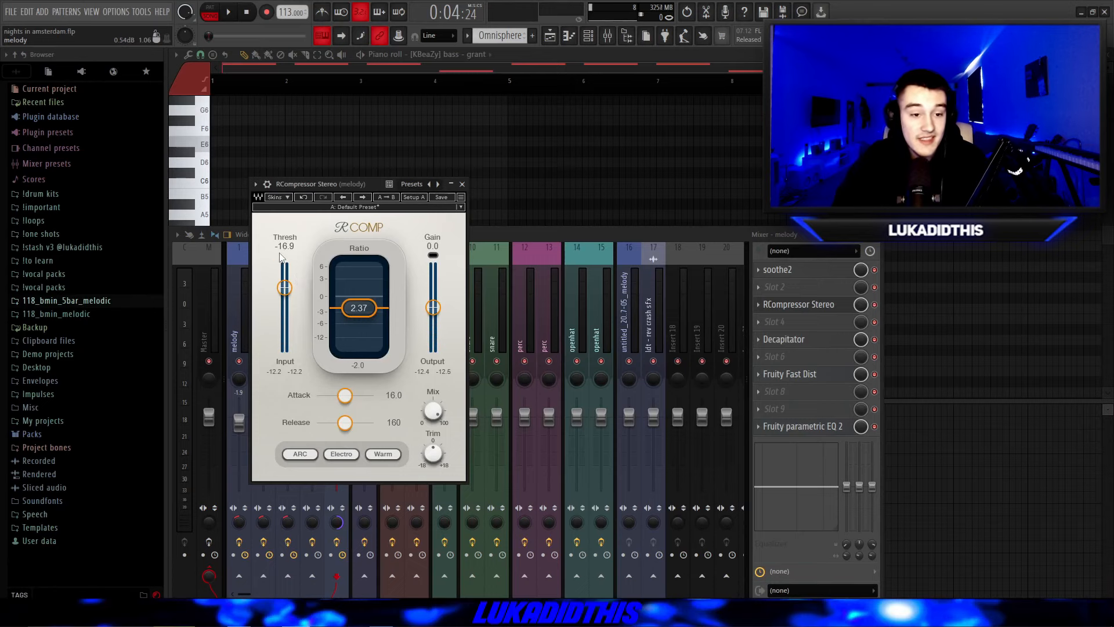
mouse_move(353, 317)
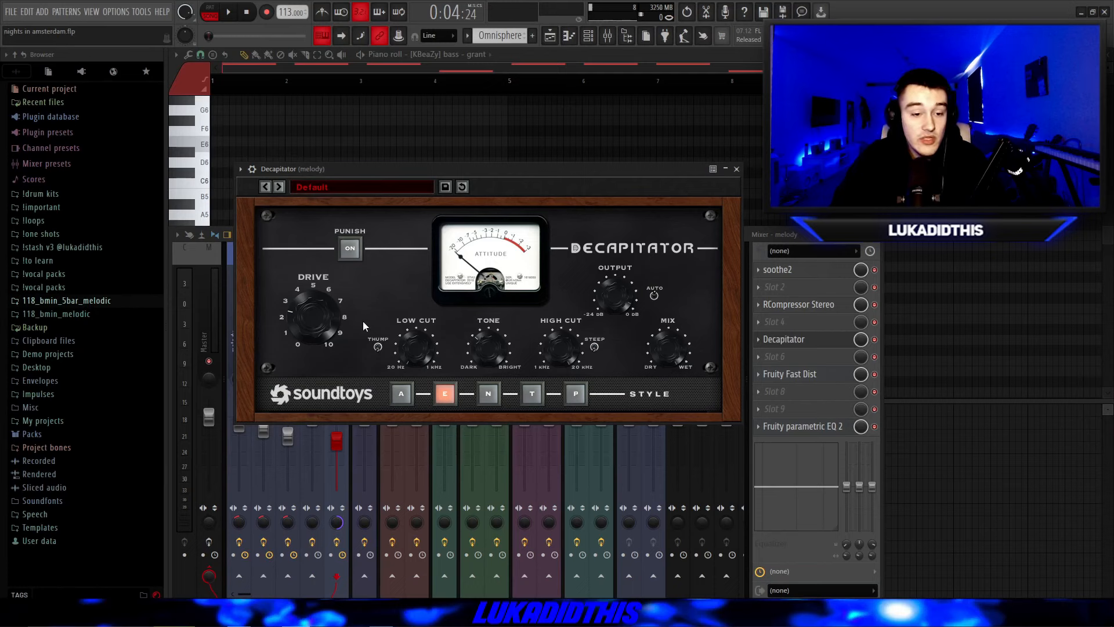
mouse_move(479, 352)
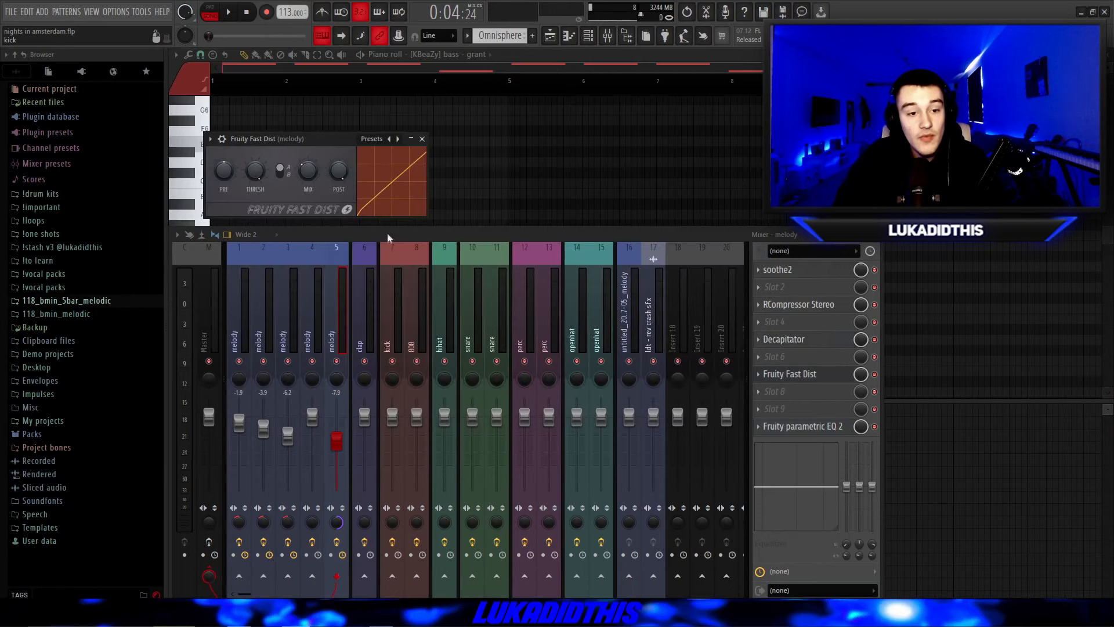
- Check Fruity Fast Dist's mix, then dip the melody EQ band near 191 Hz
left_click(338, 173)
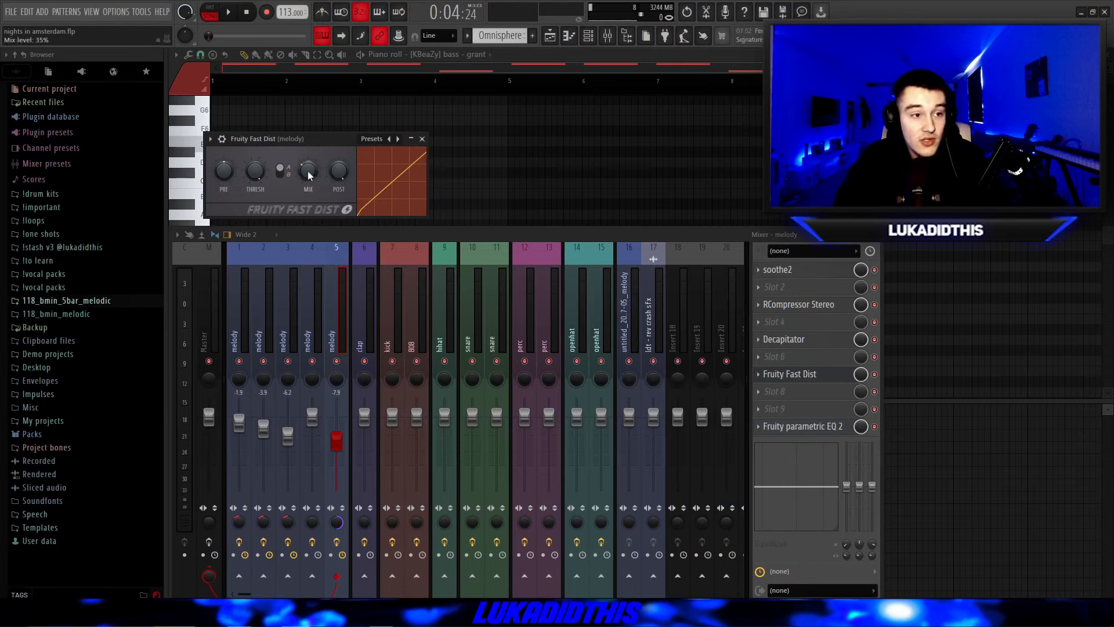
left_click(802, 426)
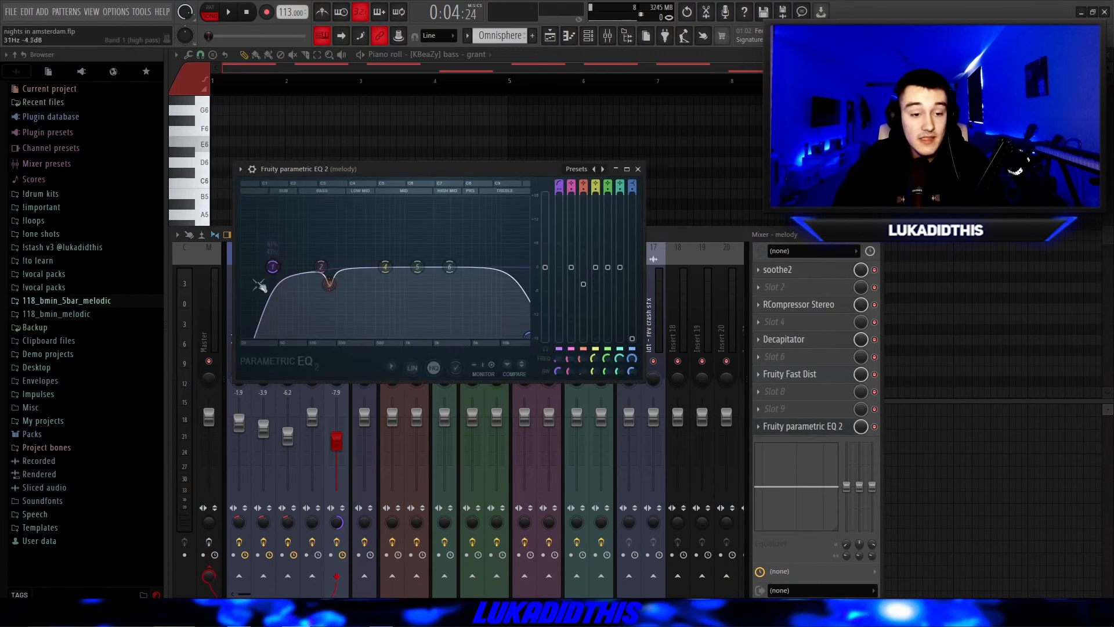
left_click_drag(272, 266, 272, 266)
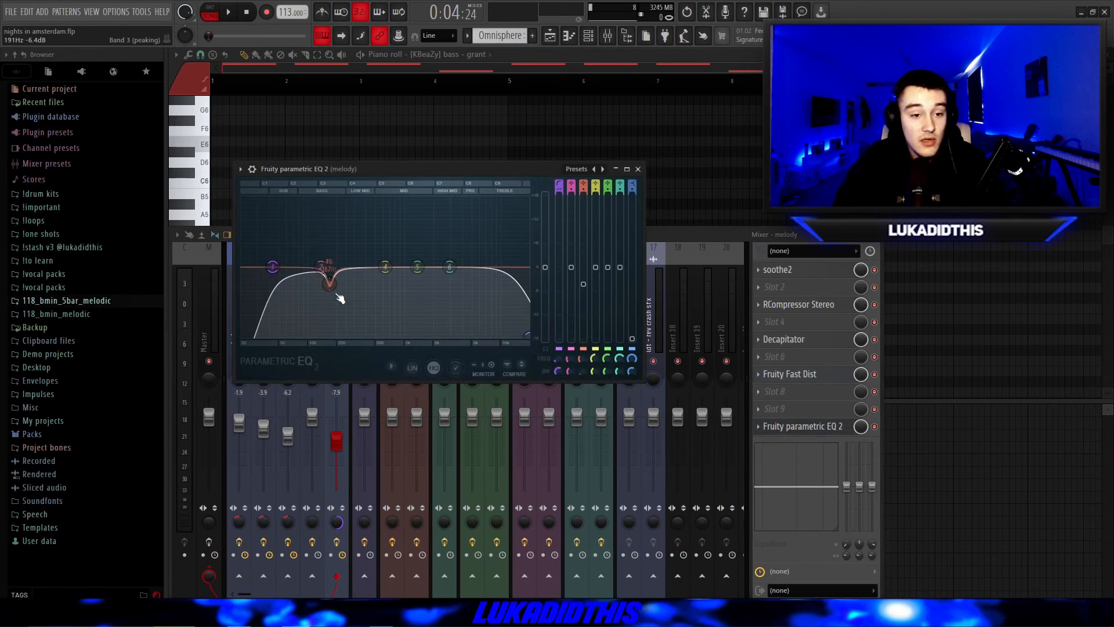
left_click(637, 169)
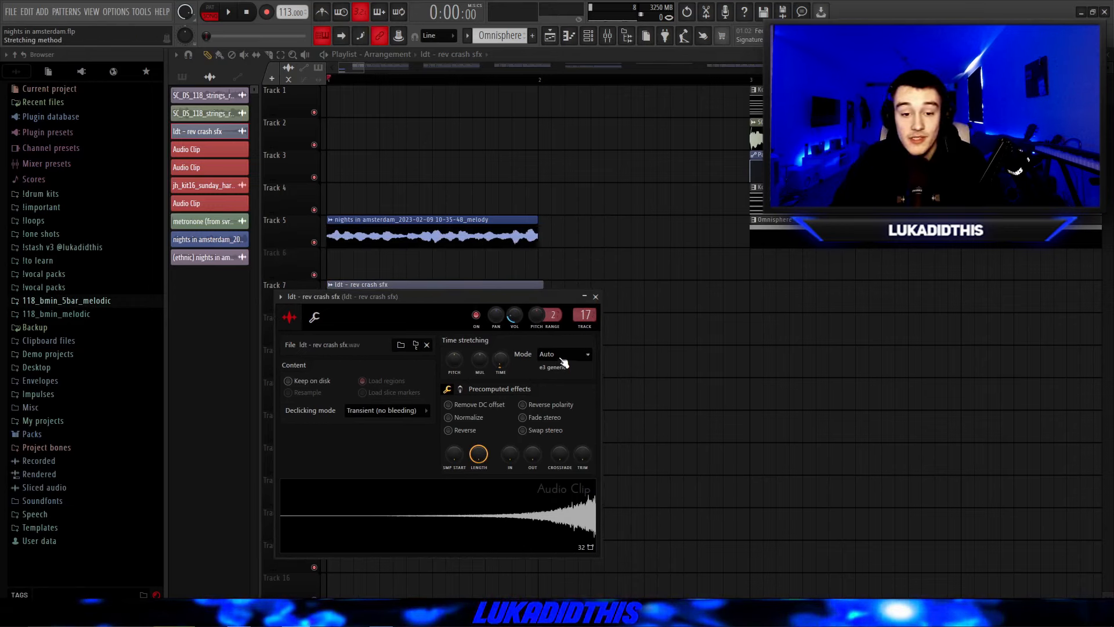
- Set the rev crash sample's time-stretching mode to Auto
left_click(514, 315)
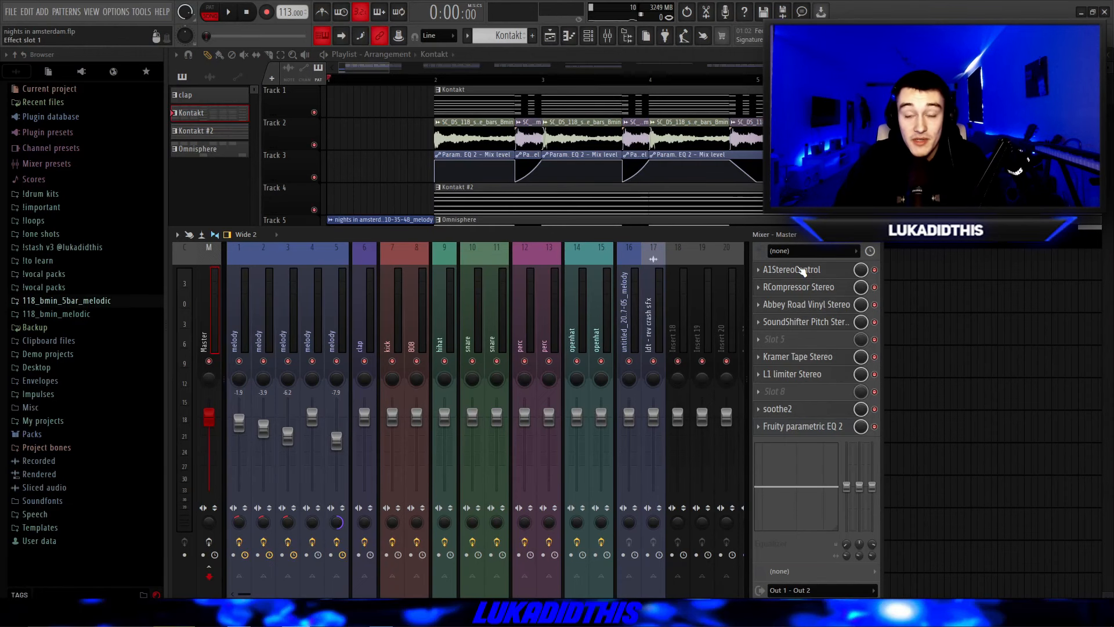
- Open the master's RCompressor and Abbey Road Vinyl plugins
left_click(791, 269)
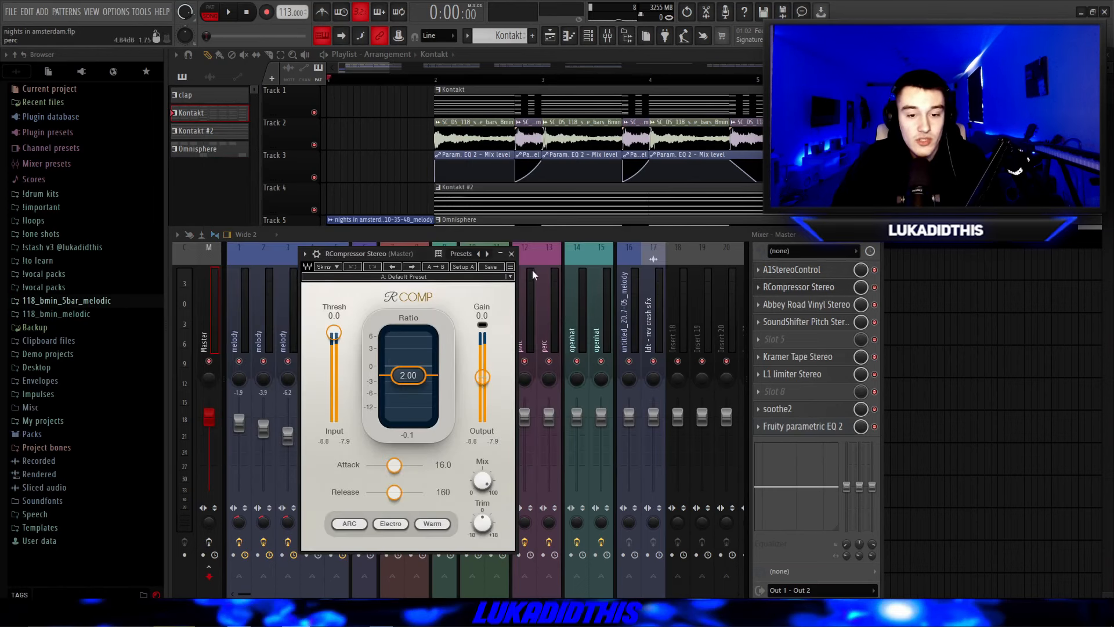
mouse_move(353, 332)
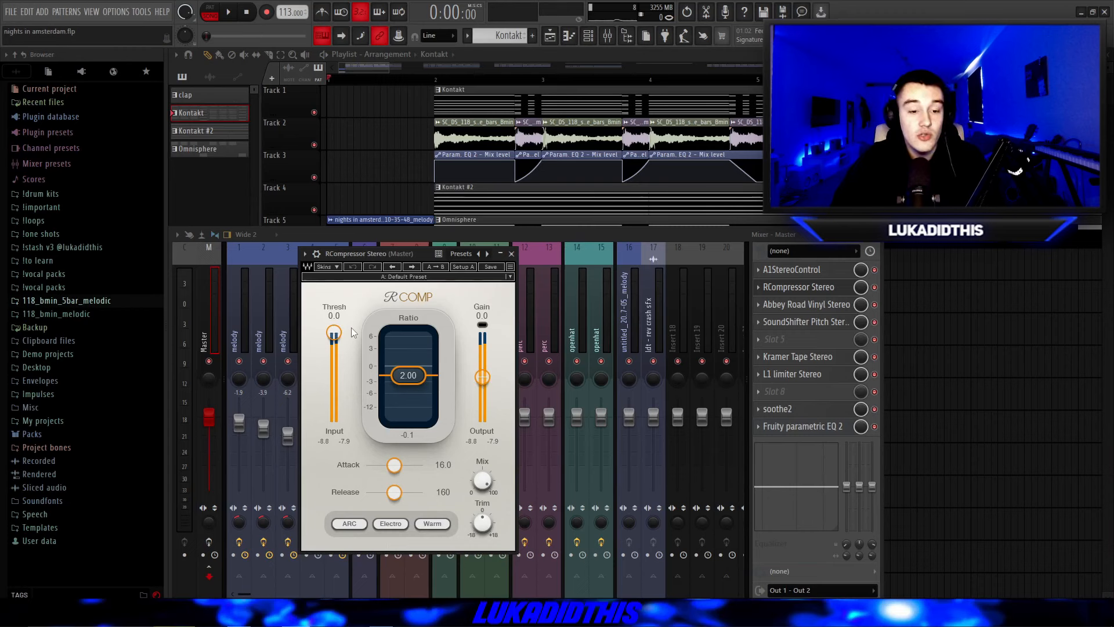
left_click(806, 304)
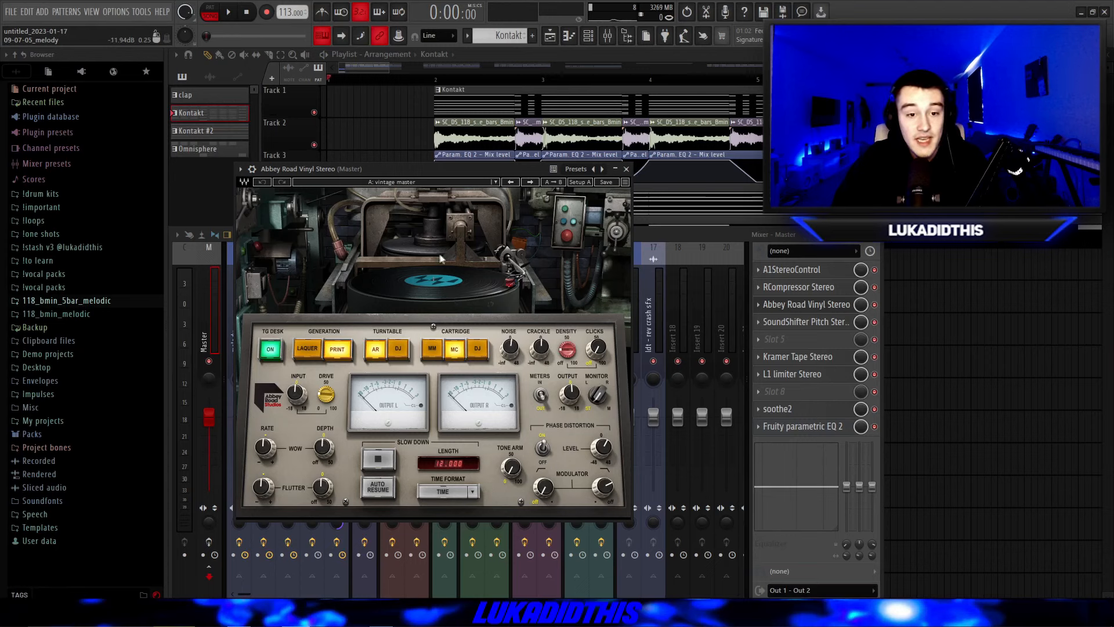
mouse_move(417, 192)
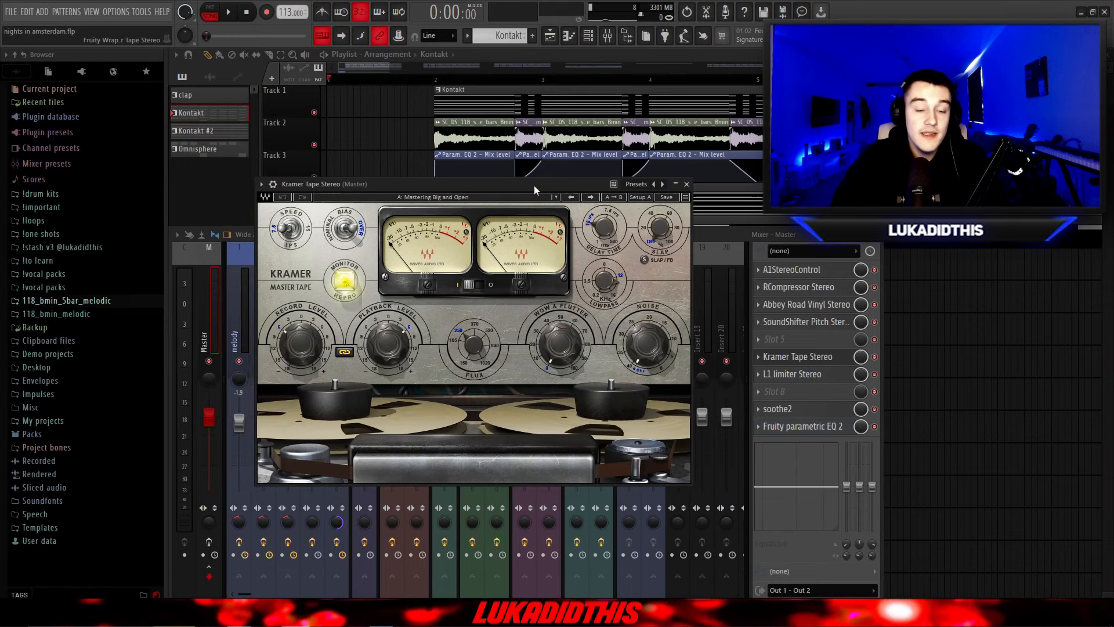
- Open the master's soothe2, then nudge its Parametric EQ band around 426 Hz
left_click(792, 374)
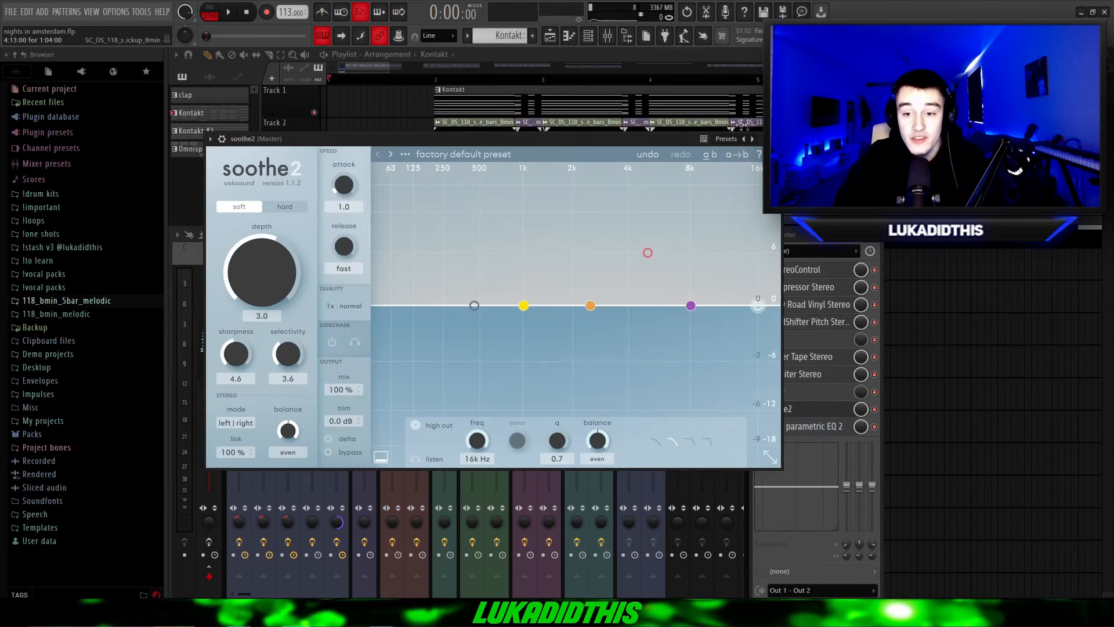
left_click(803, 425)
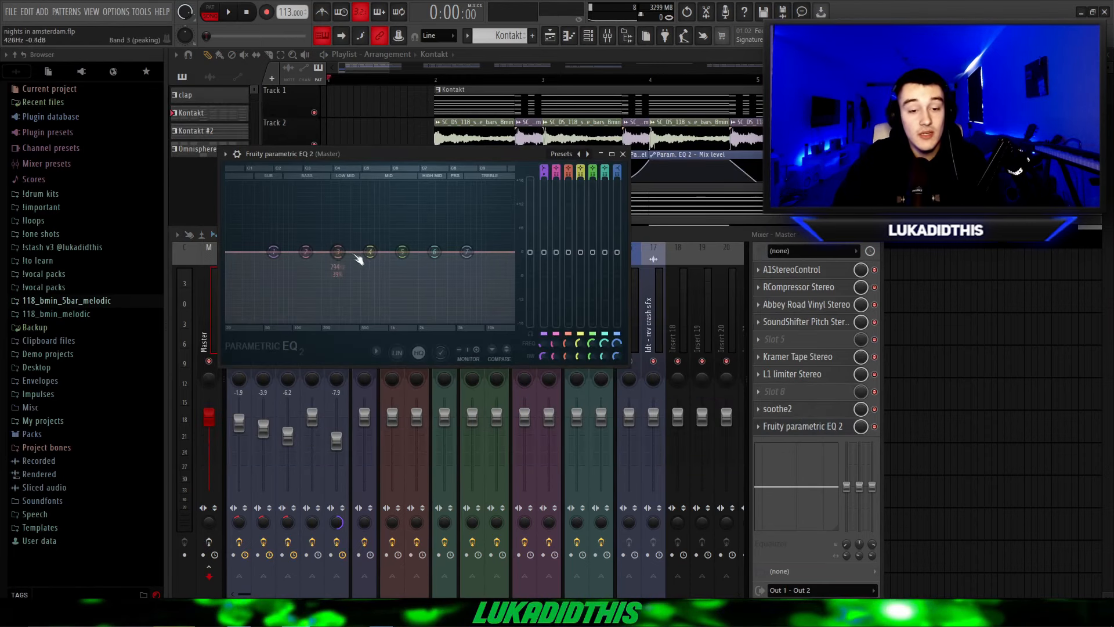
left_click_drag(370, 251, 370, 251)
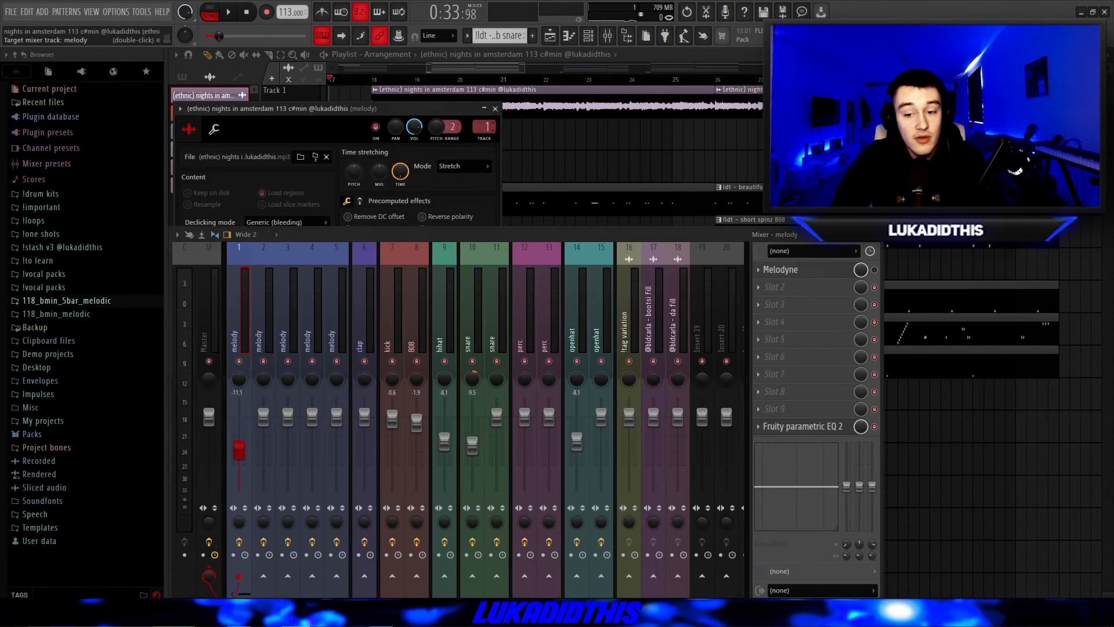
- Inspect the low-cut on the melody insert's Fruity Parametric EQ 2, then close it
left_click(803, 426)
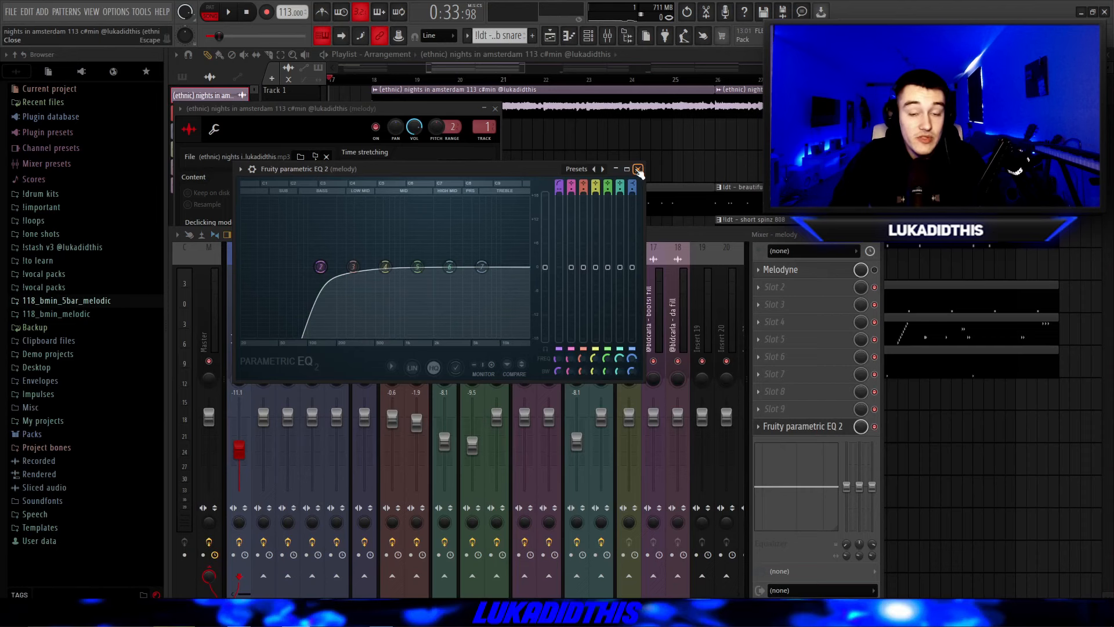
left_click(637, 168)
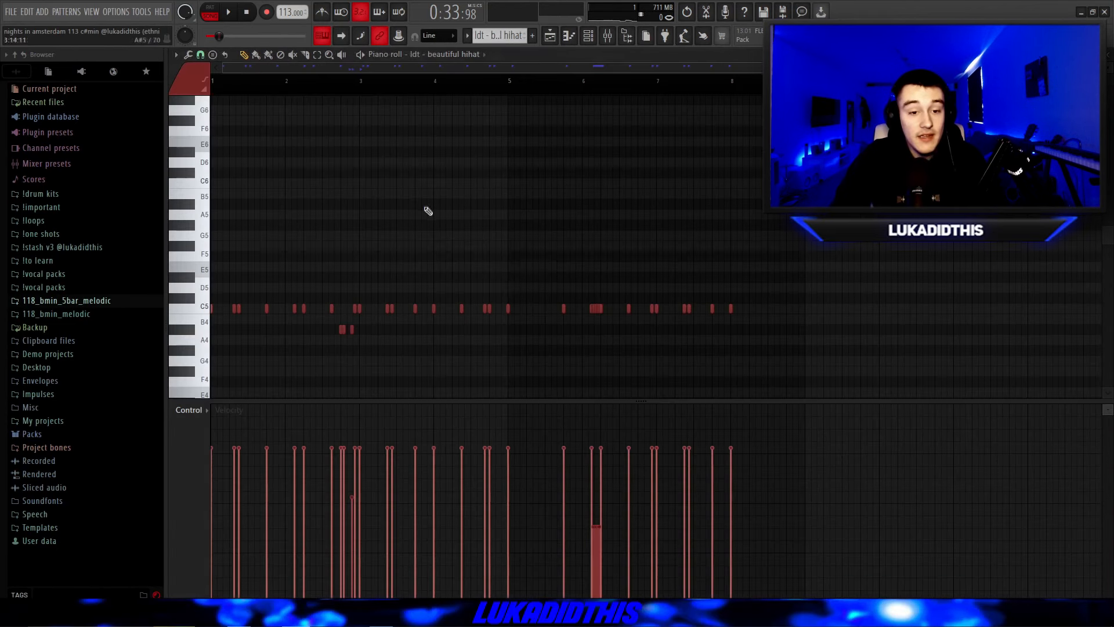
- Expand the stash v3 folder in the Browser to show its 808s, claps, hihats and kicks
scroll("down", 3)
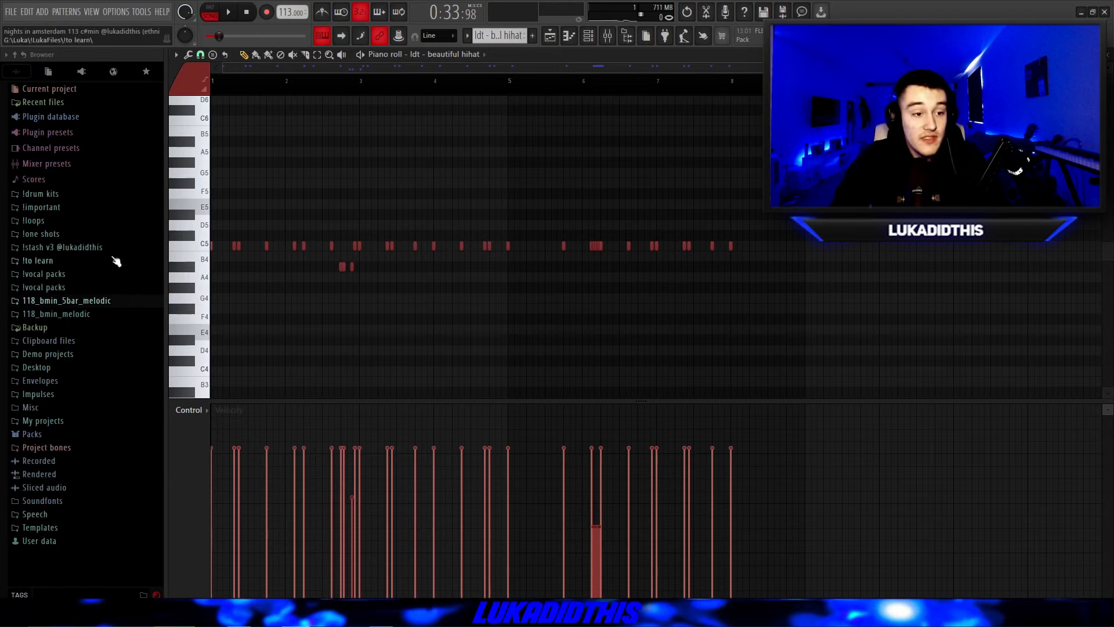
left_click(63, 247)
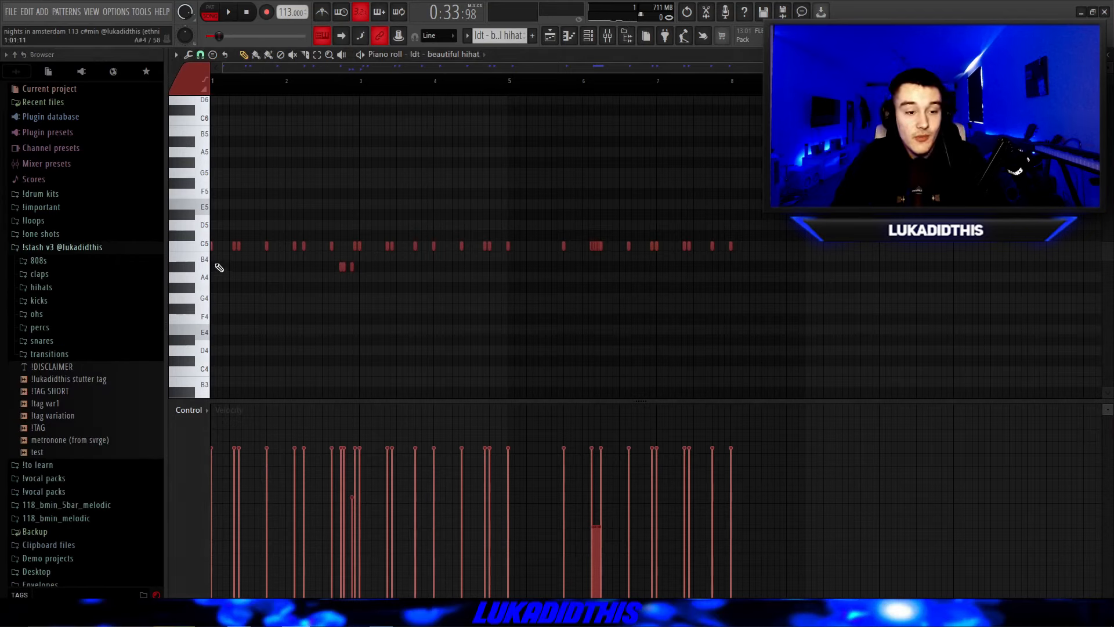